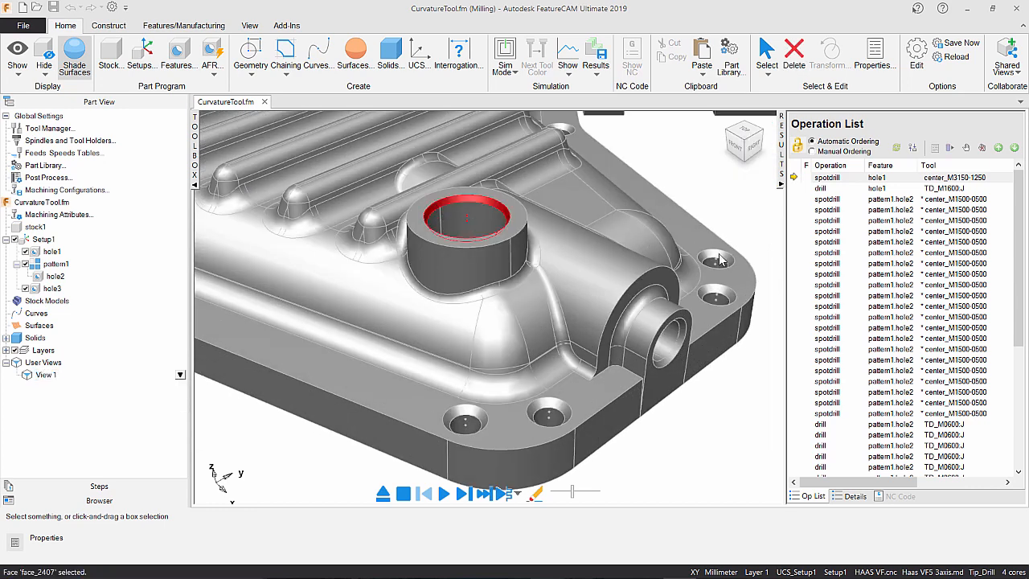
Probe a point on the ramp plate surface with Curvature, reading a 30° draft and radius 0.399
click(665, 341)
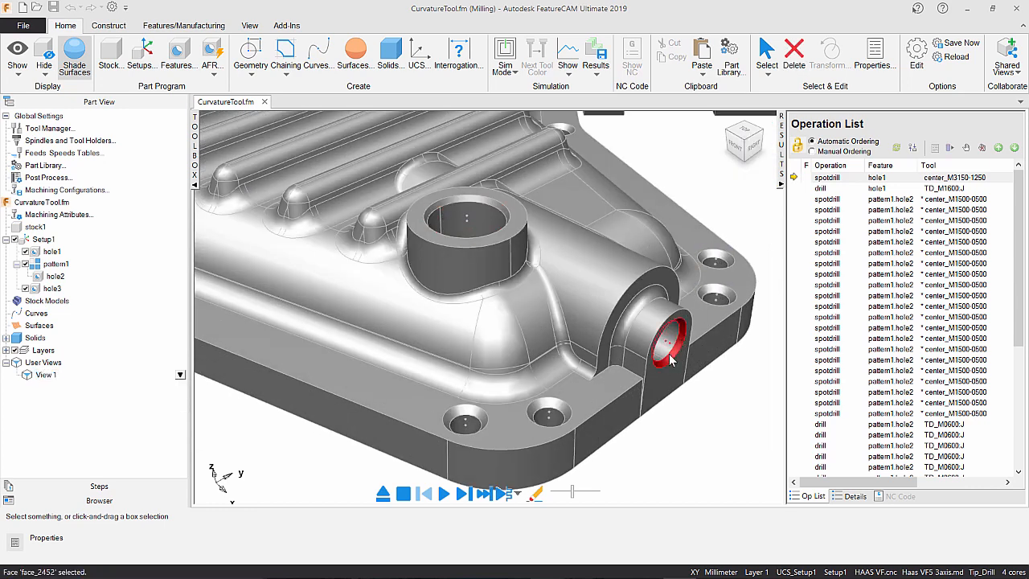
click(465, 419)
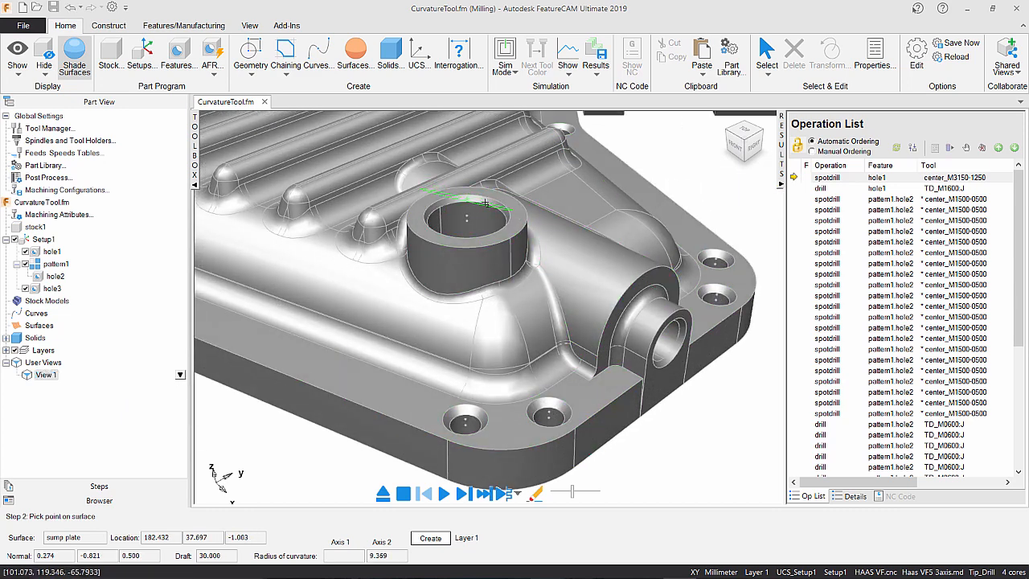
Exit Curvature and show hole1's spotdrill operation tool list in its feature properties
click(714, 259)
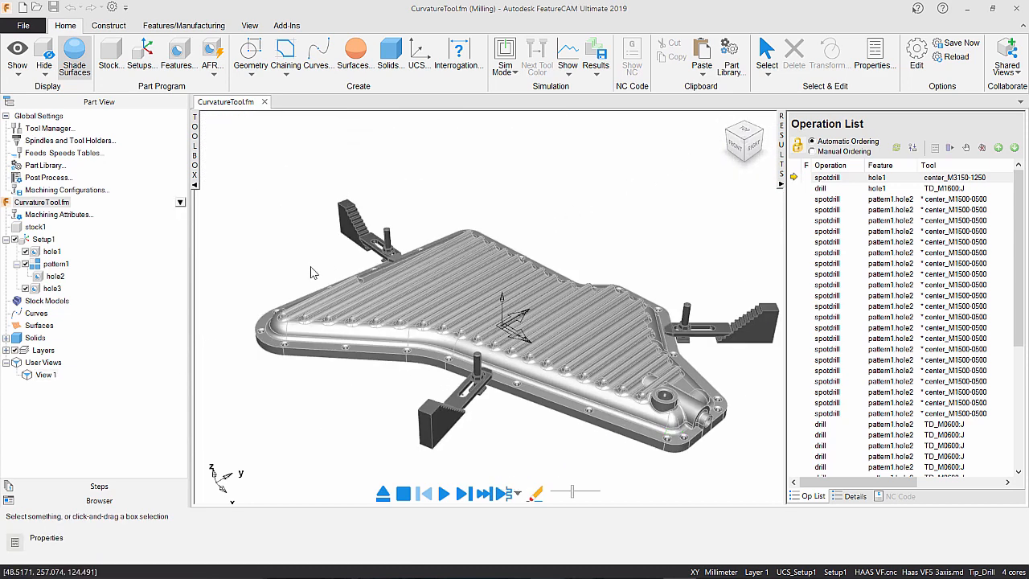
click(51, 250)
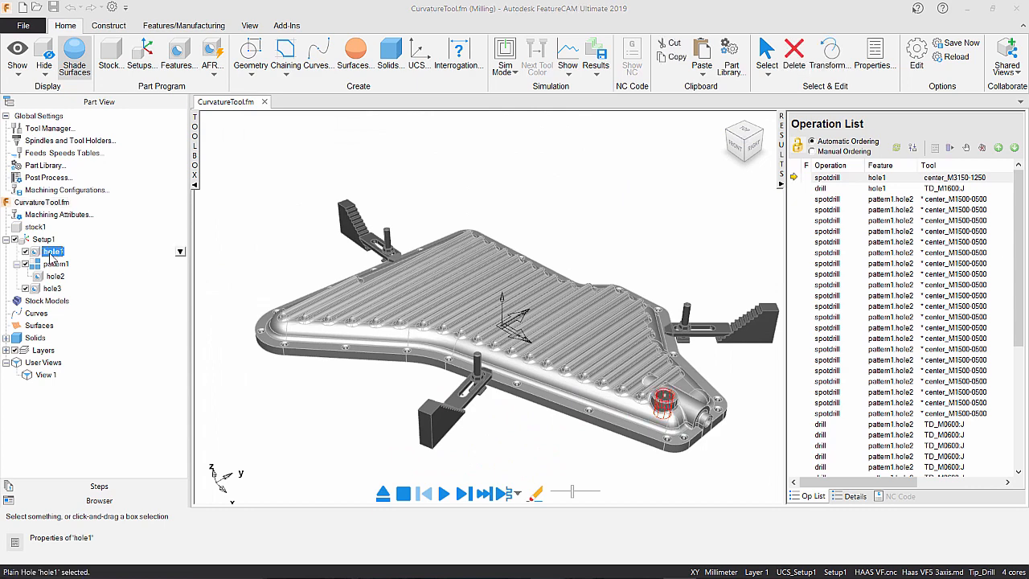
double_click(52, 250)
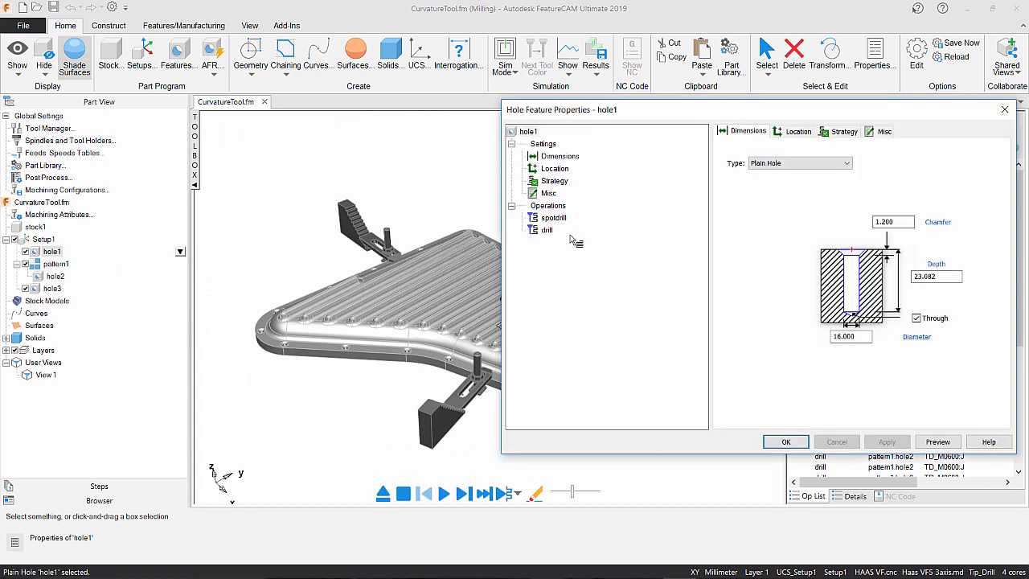
click(550, 217)
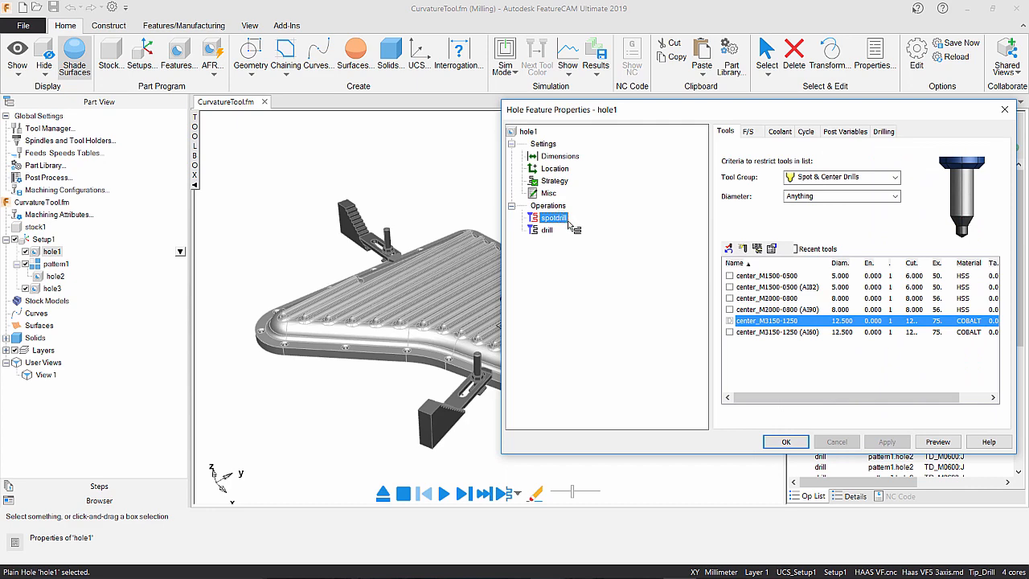